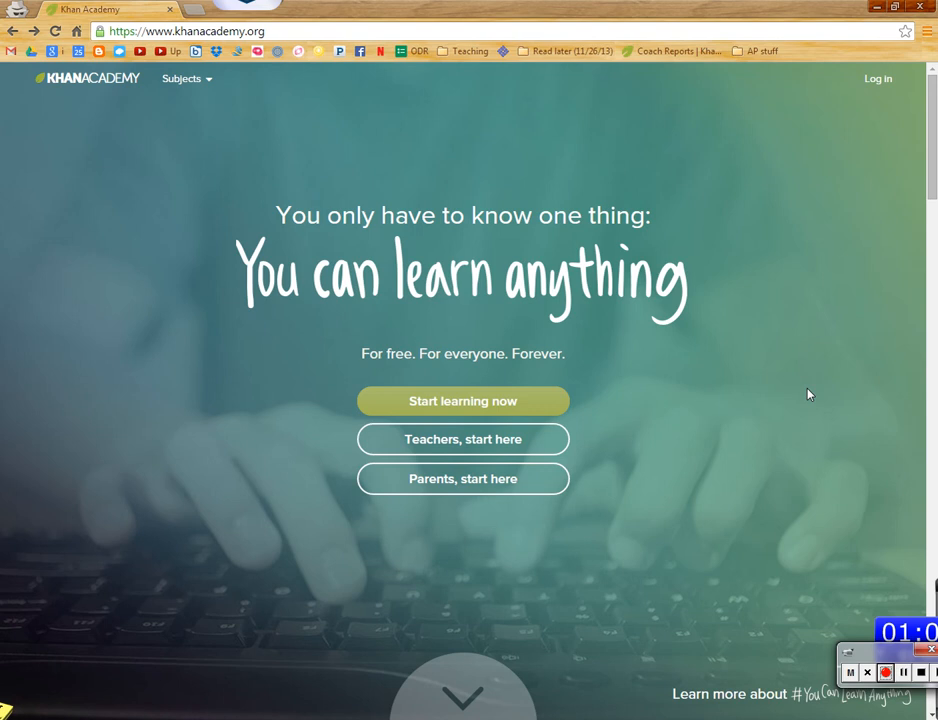
mouse_move(752, 404)
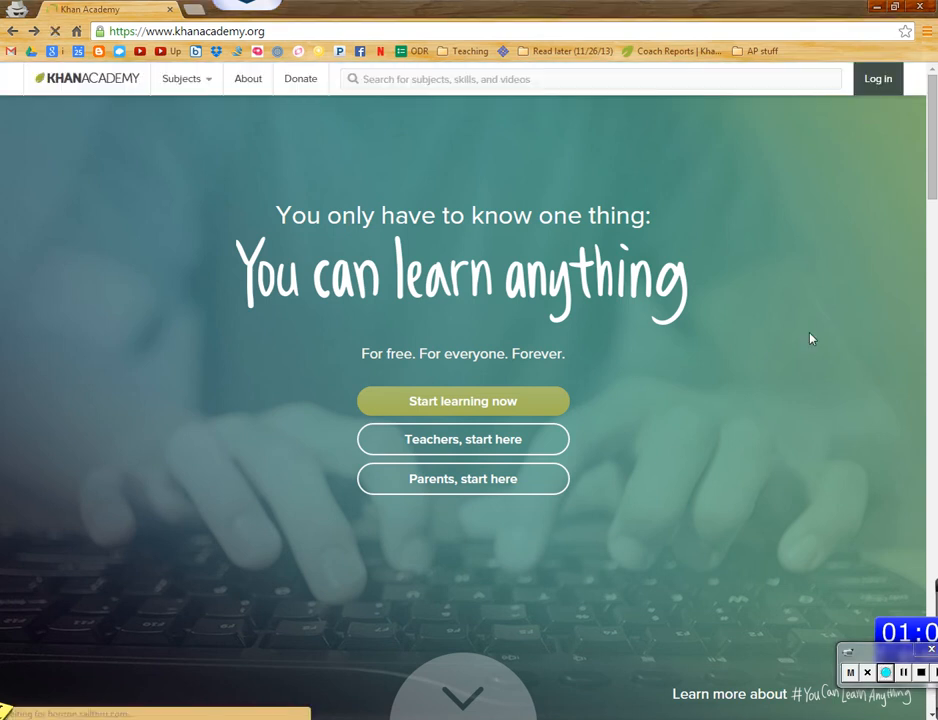
Go to the Khan Academy login page from the home page top bar
click(876, 78)
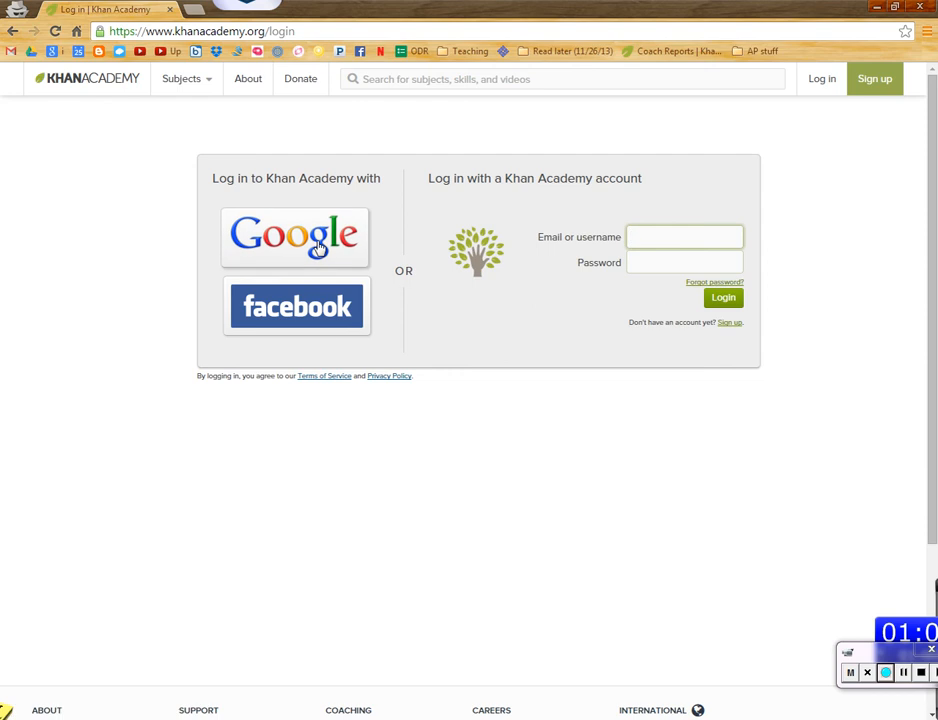
Start signing in with a Google account, bringing up the Google password window
click(296, 236)
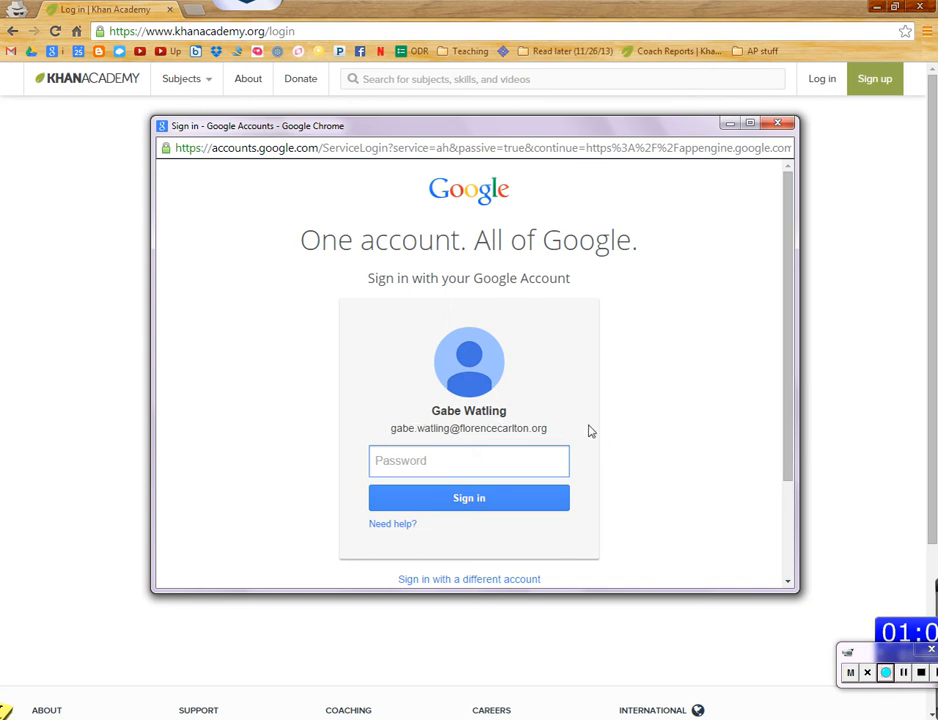
mouse_move(688, 480)
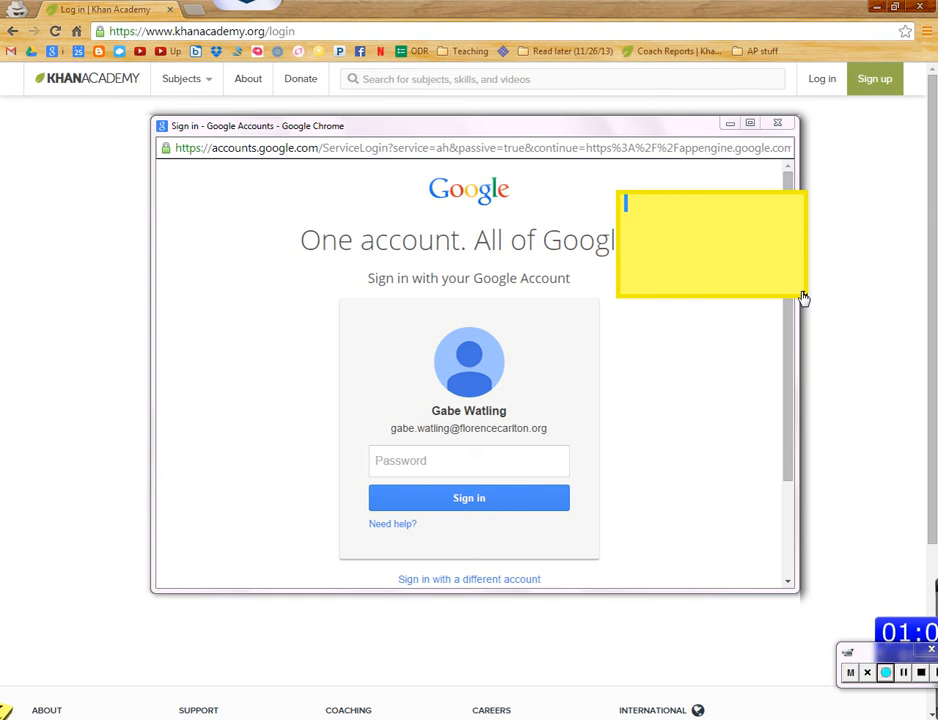
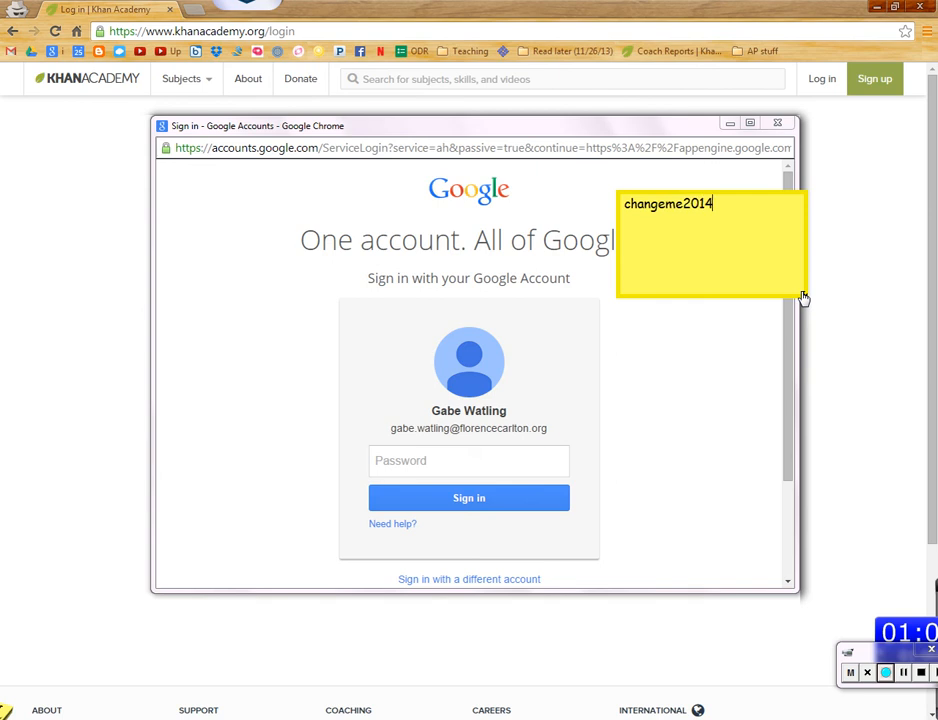
mouse_move(730, 216)
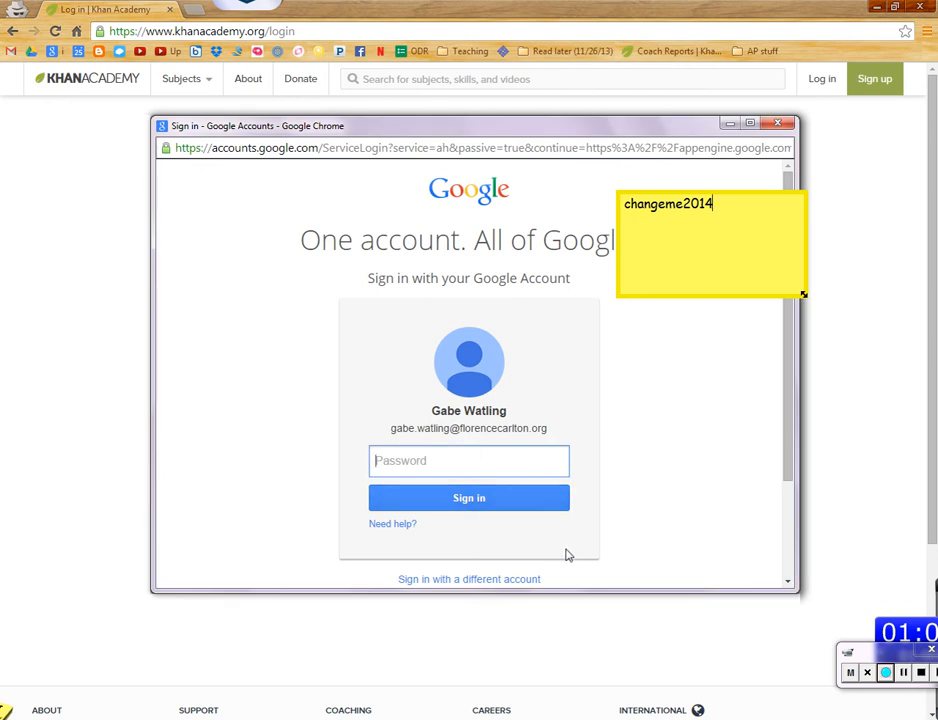
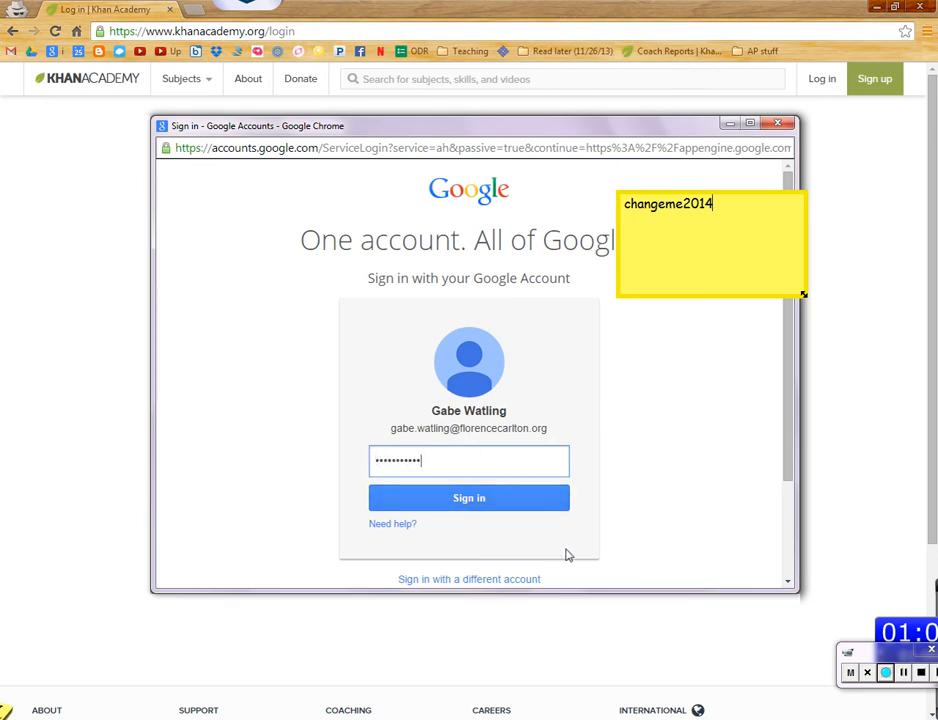
click(468, 496)
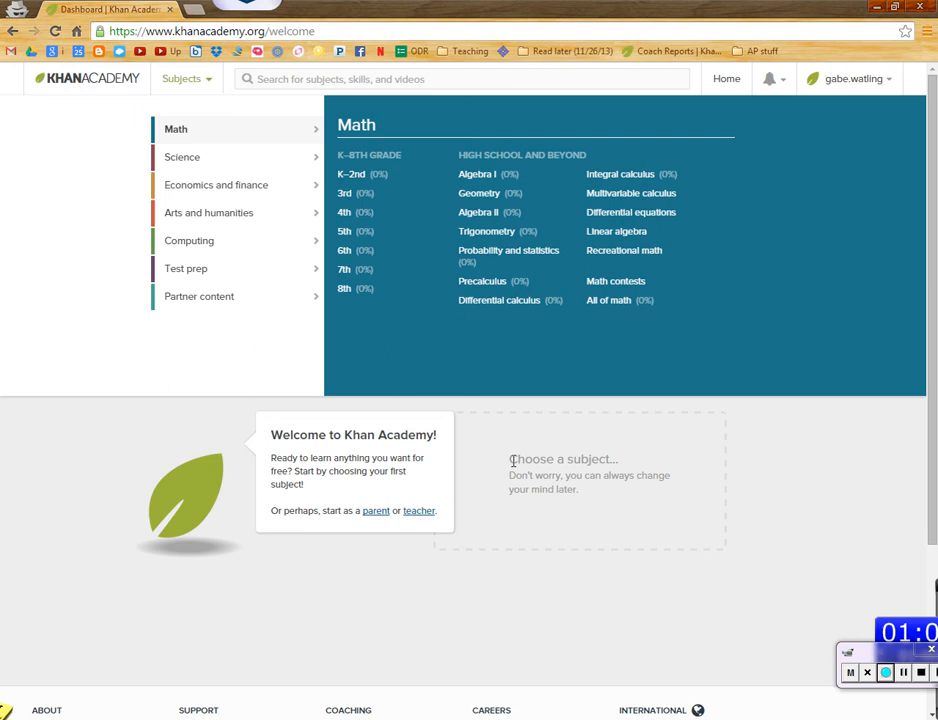
mouse_move(598, 396)
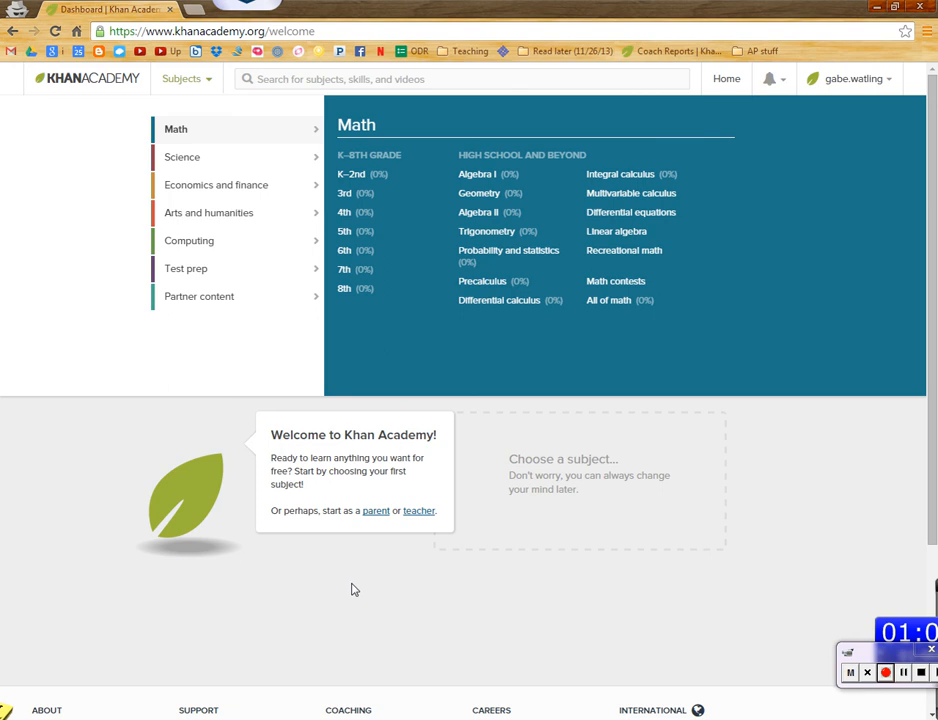
mouse_move(204, 530)
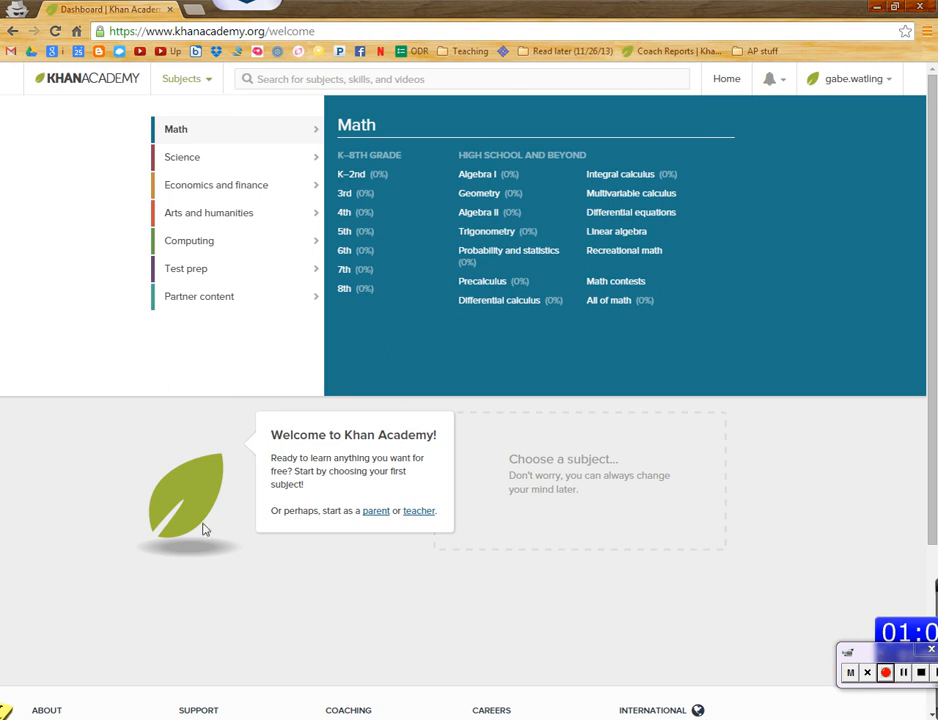
mouse_move(238, 566)
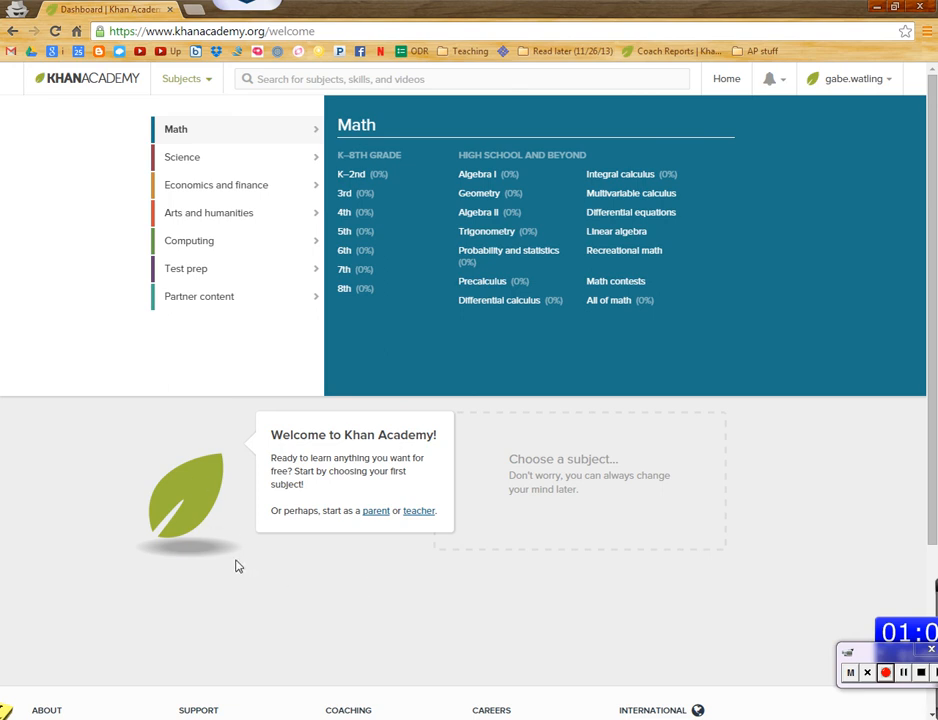
mouse_move(228, 572)
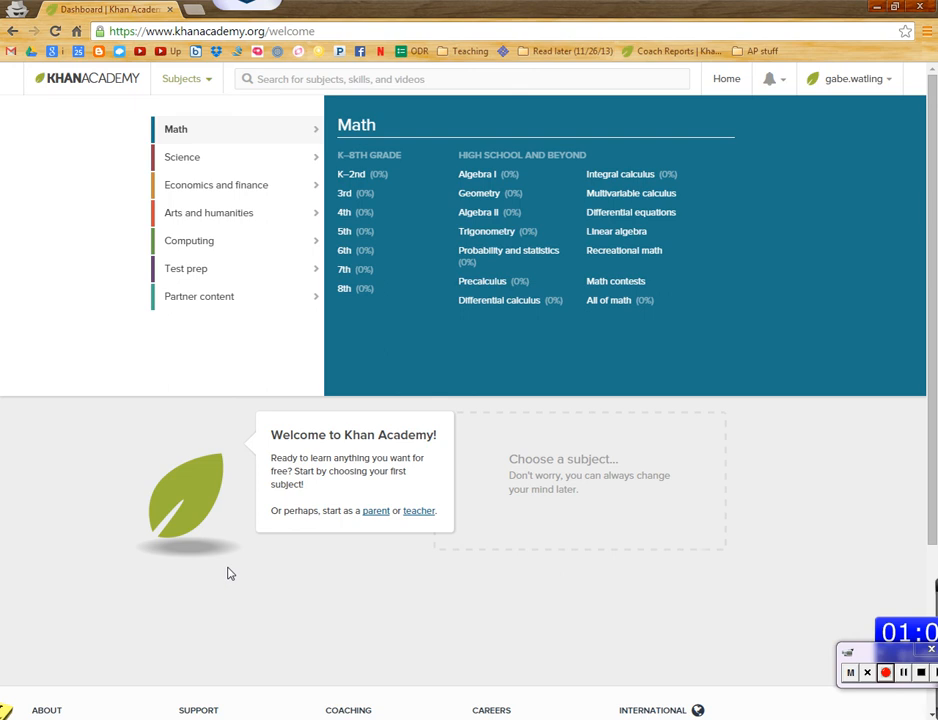
mouse_move(812, 332)
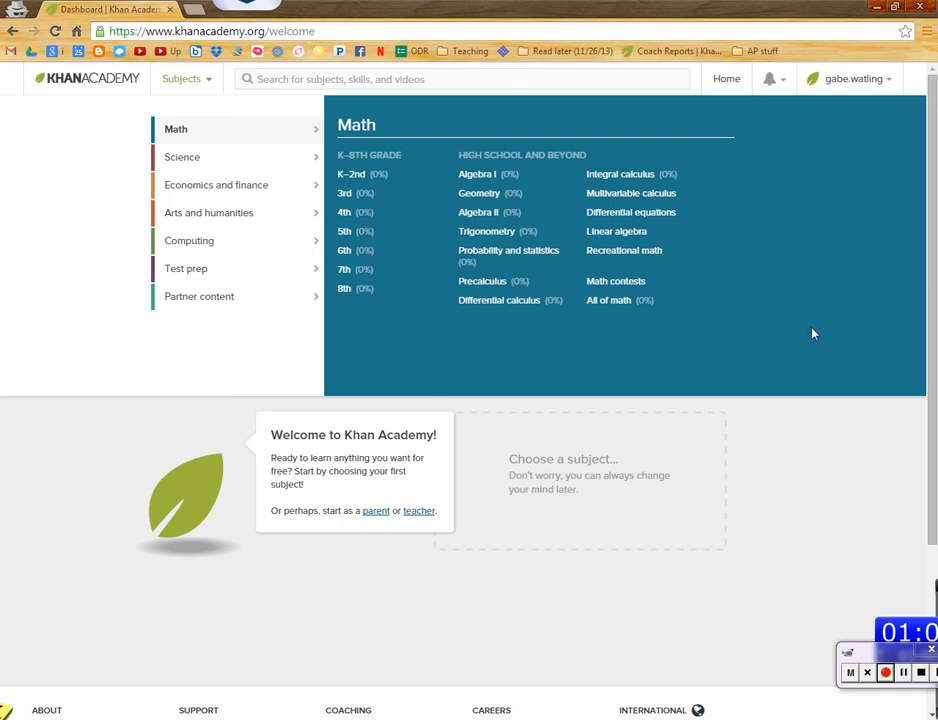
mouse_move(732, 218)
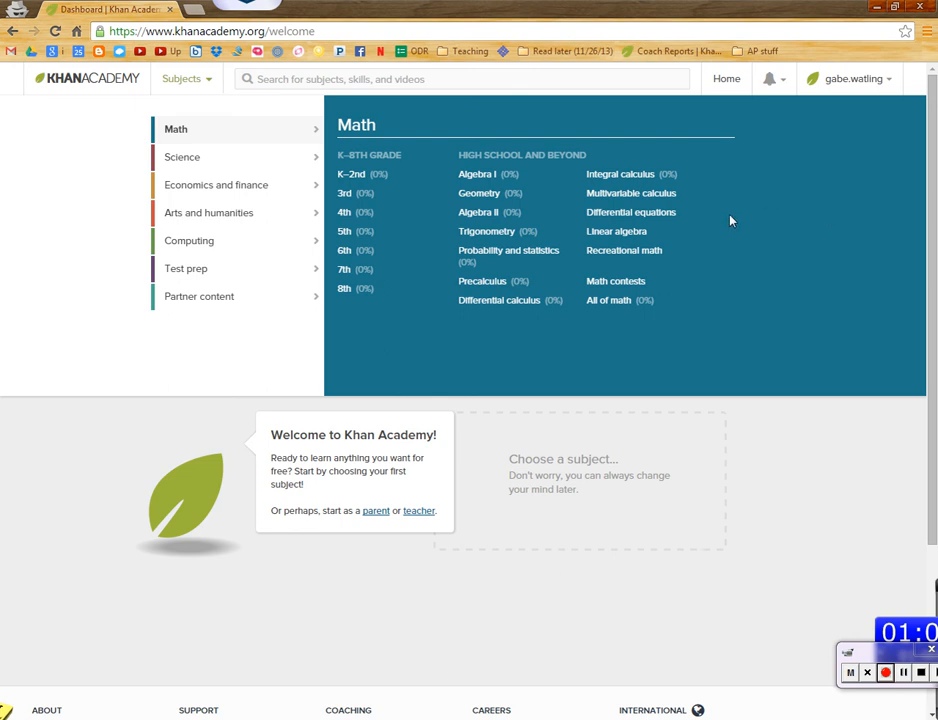
mouse_move(804, 224)
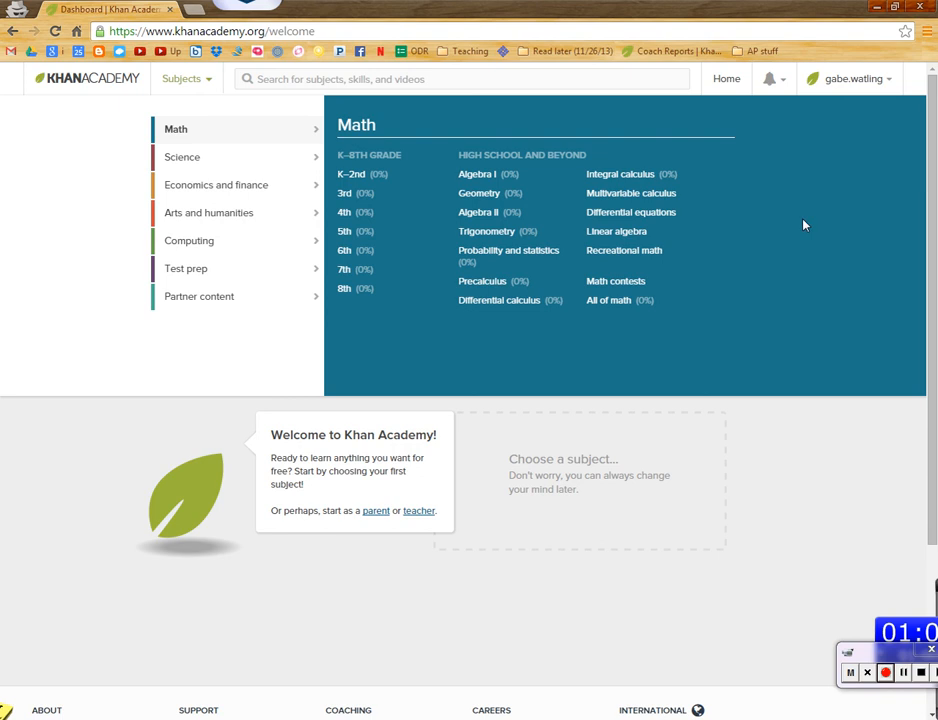
mouse_move(240, 50)
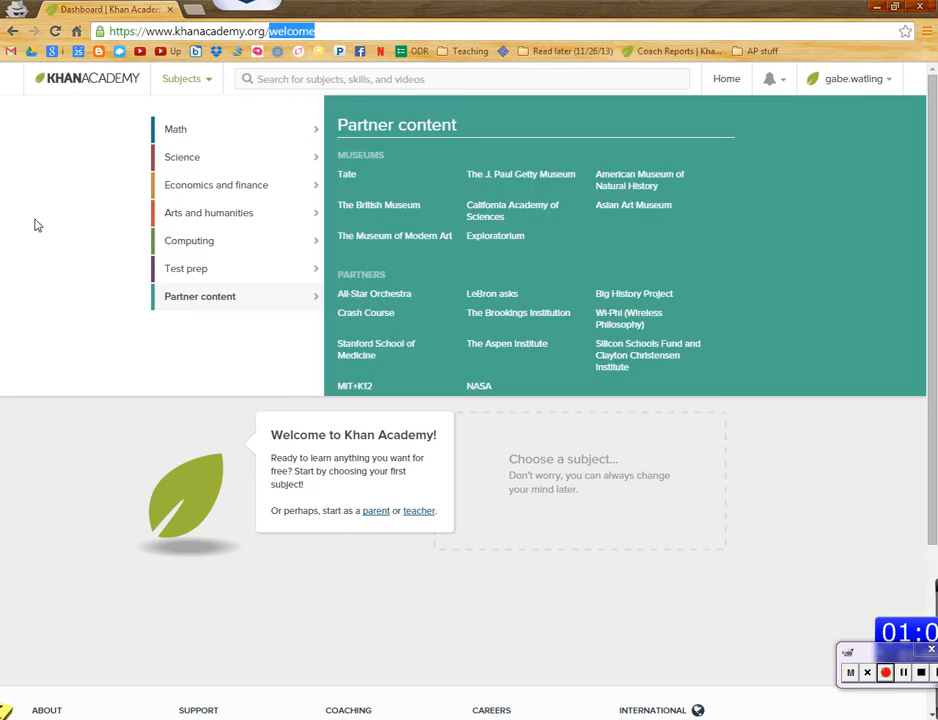
Enter a mistyped coaches address ('coah'), landing on Khan Academy's not-found page
text(coahes)
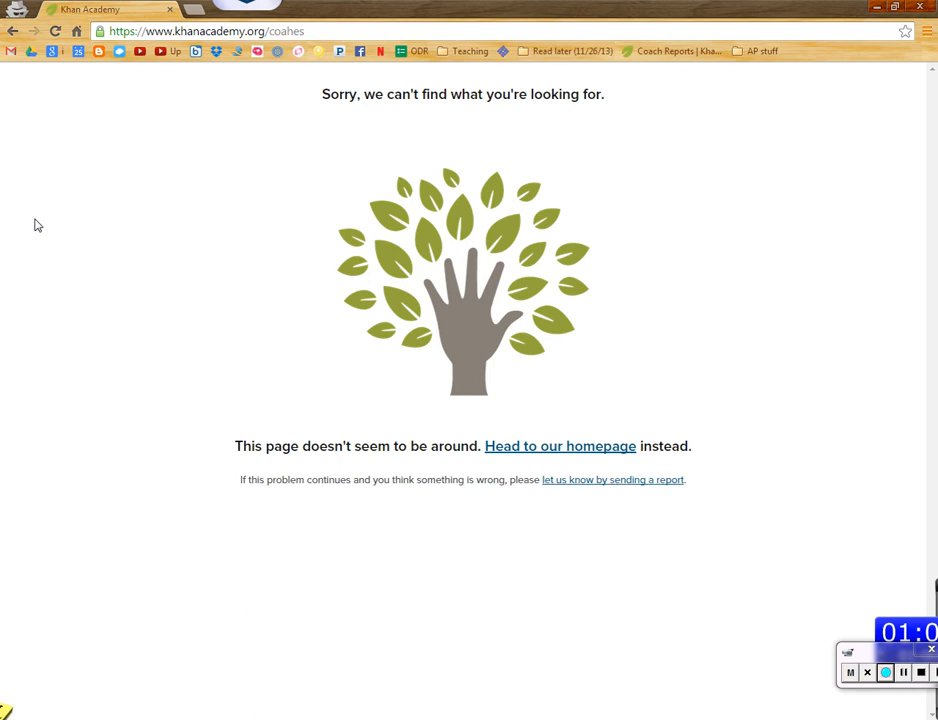
mouse_move(756, 248)
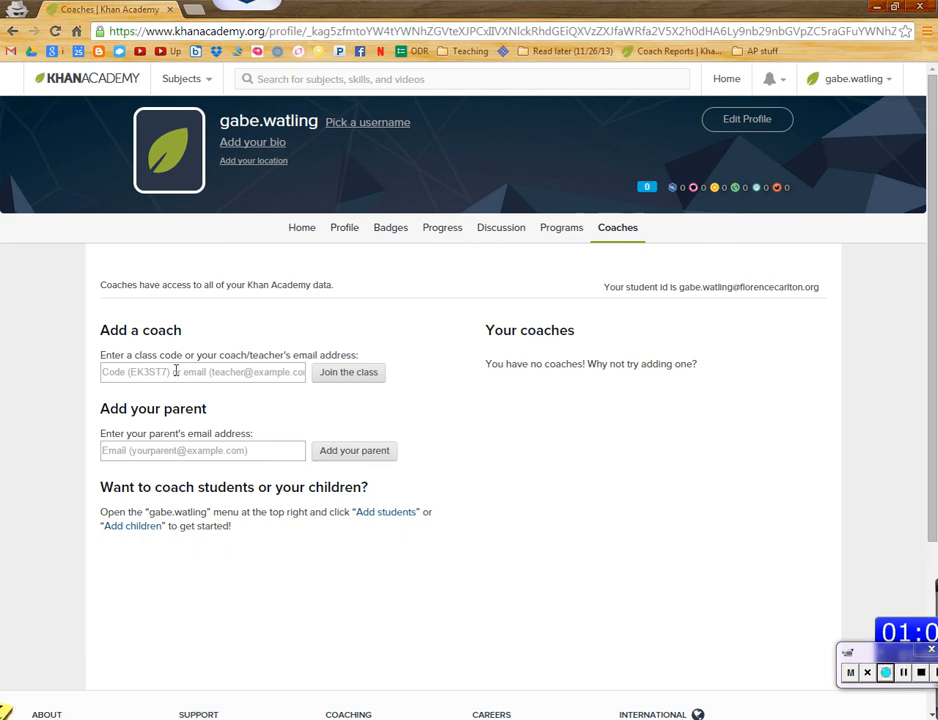
Enter the class code in the Add a coach field, making a first attempt with a correction
click(204, 372)
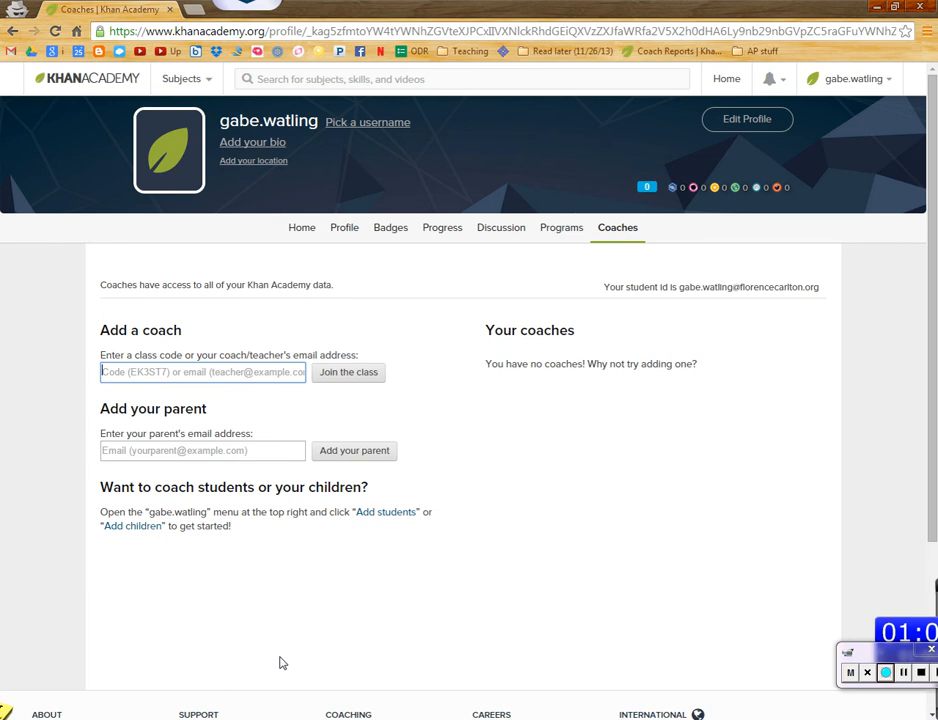
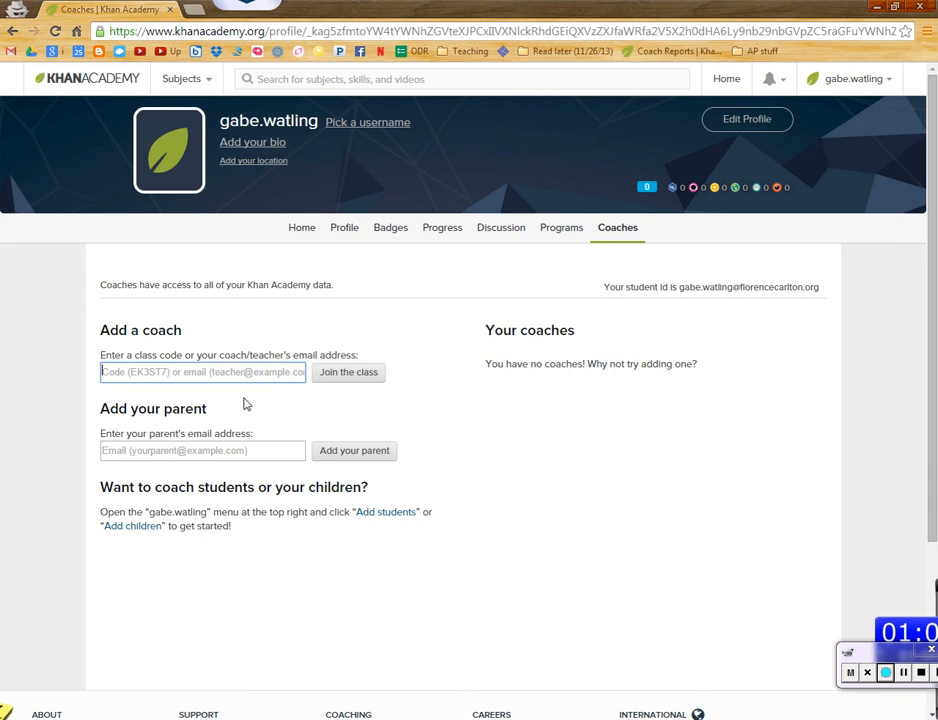
mouse_move(290, 652)
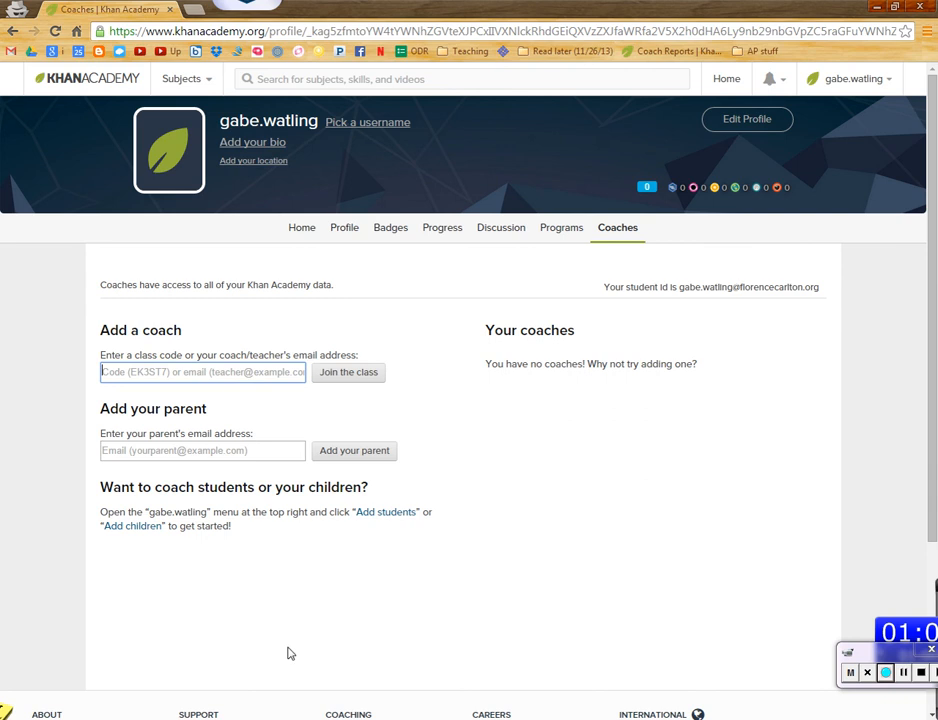
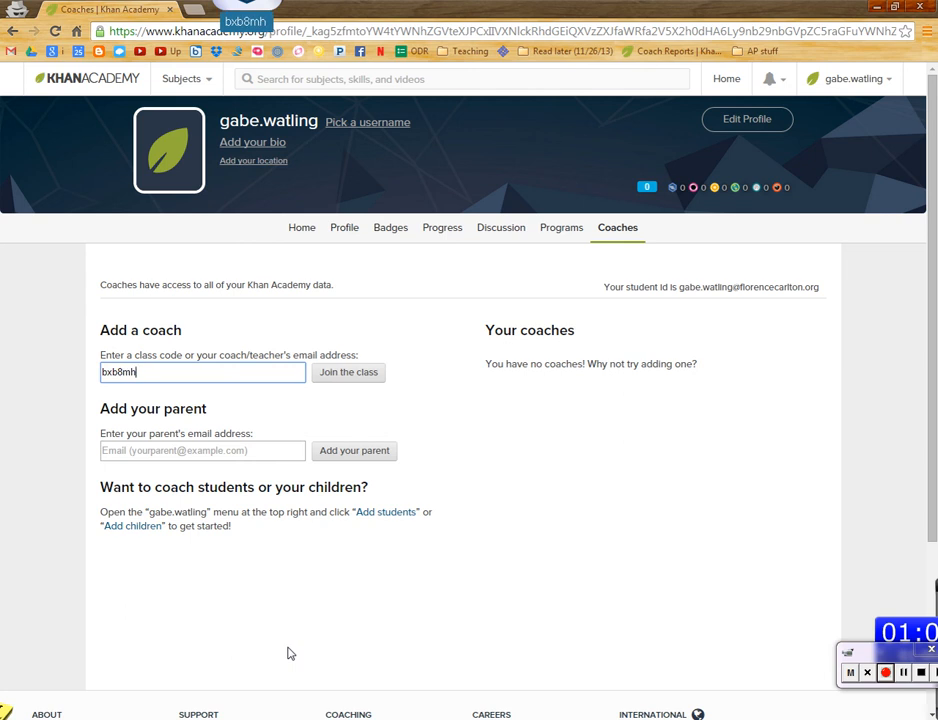
click(348, 372)
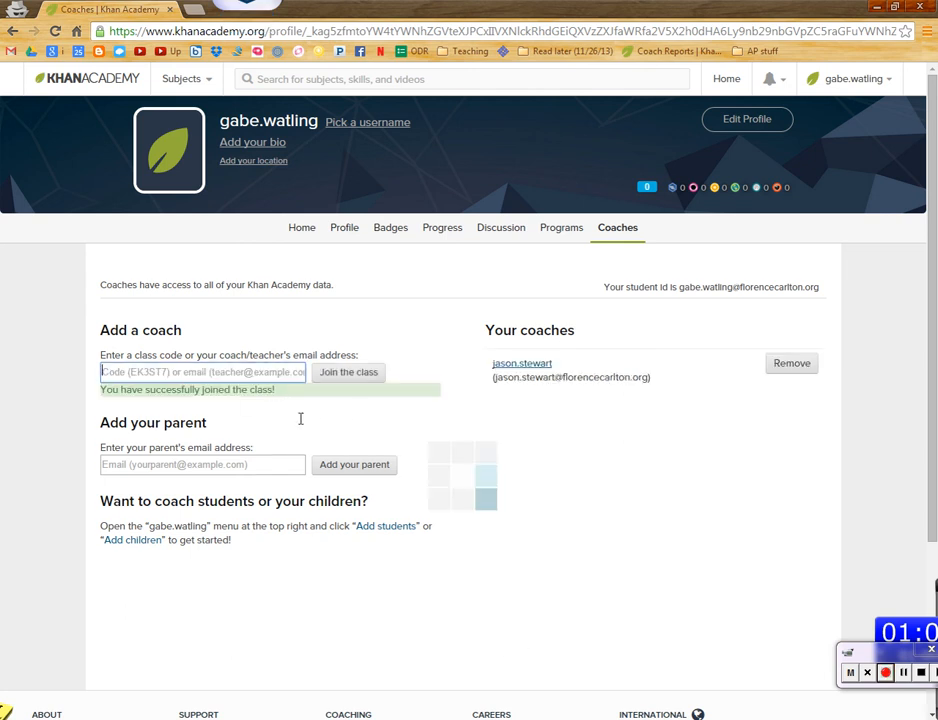
mouse_move(588, 564)
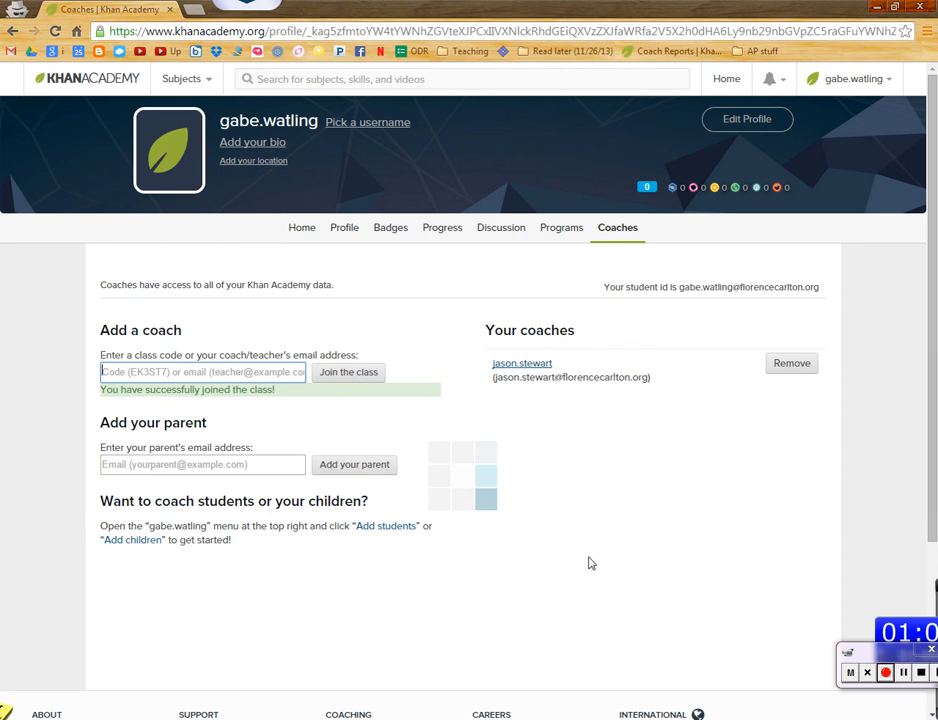
mouse_move(596, 486)
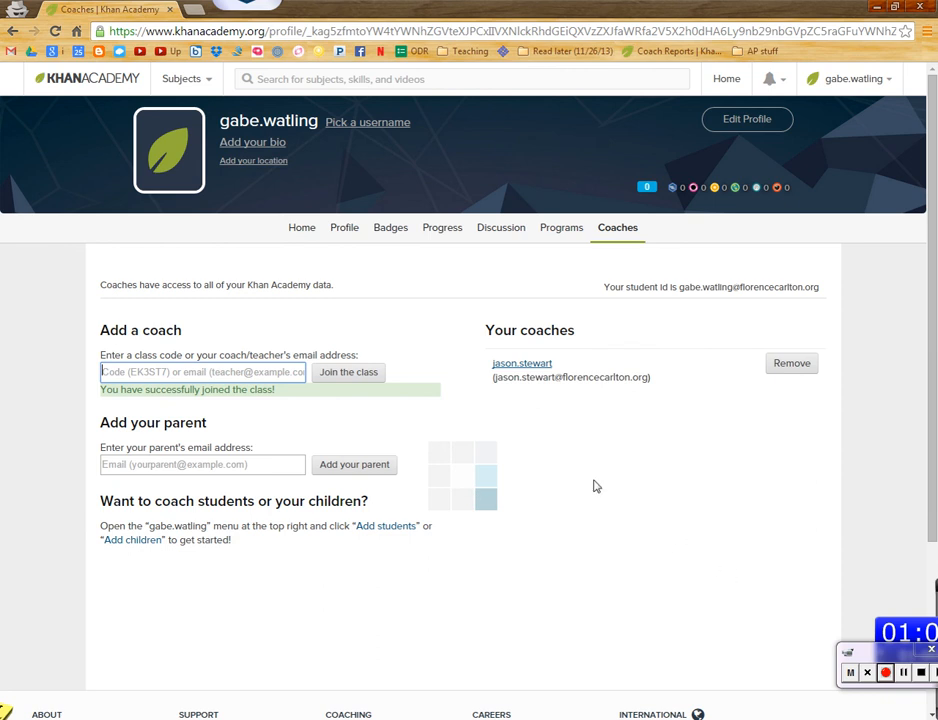
mouse_move(528, 272)
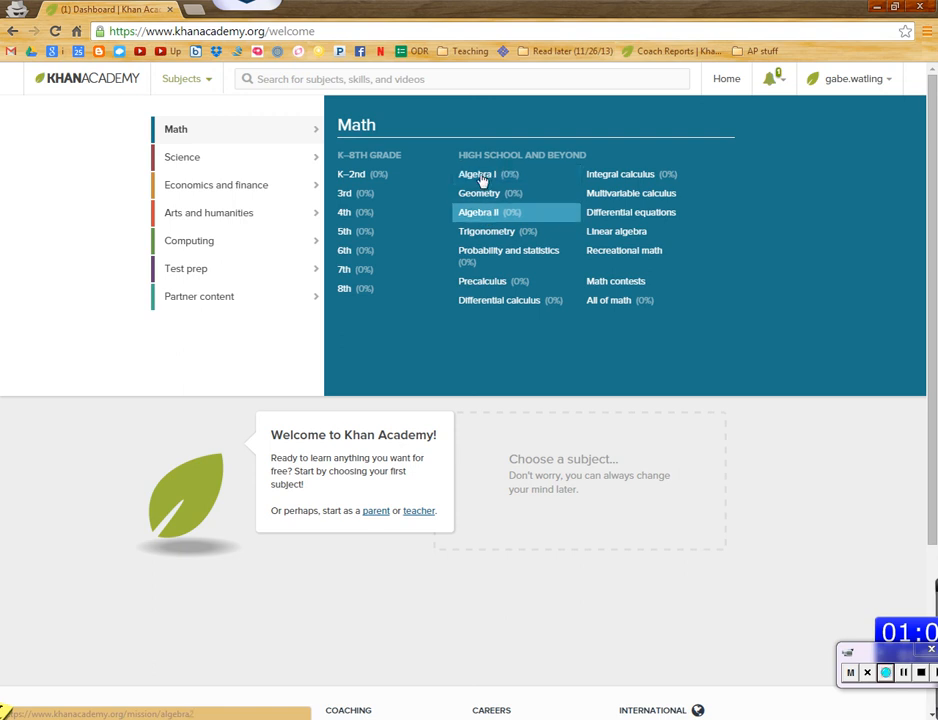
Choose Algebra II under Math and start its mission warm-up
click(476, 212)
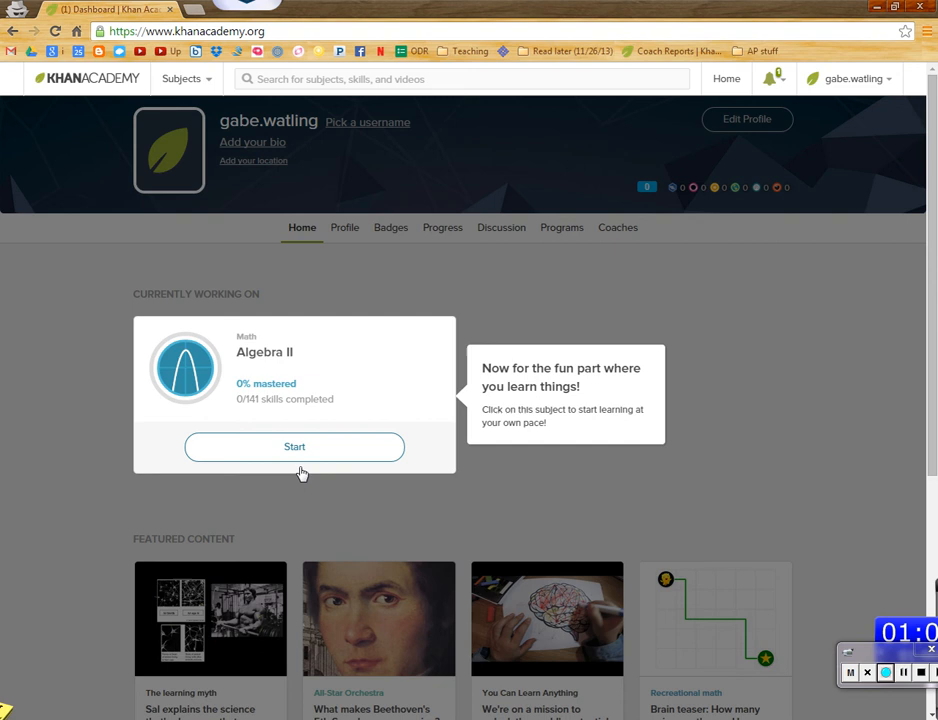
click(294, 448)
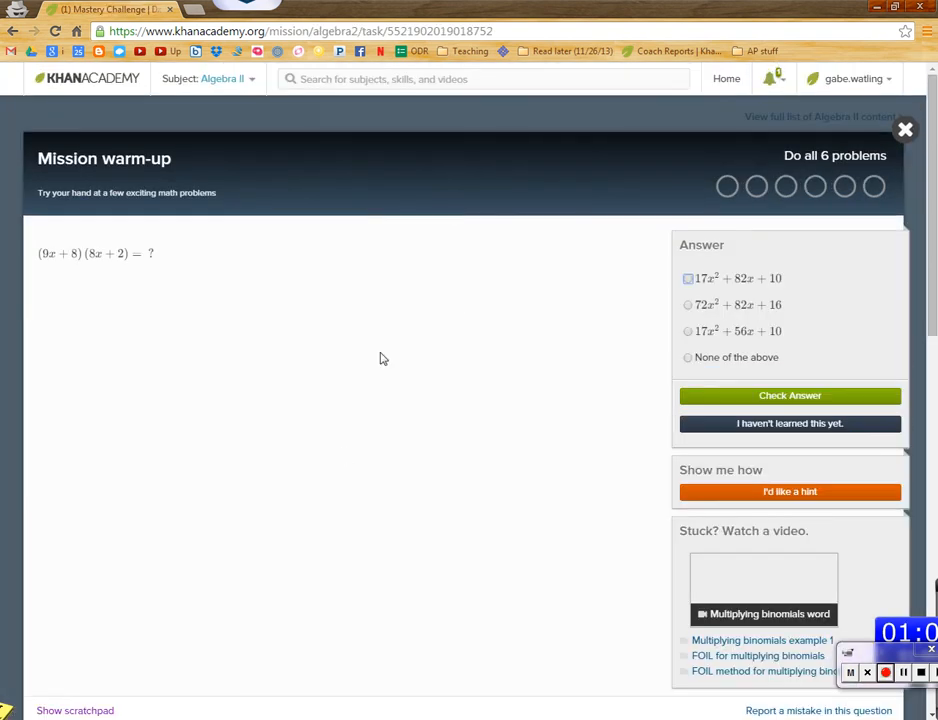
mouse_move(644, 392)
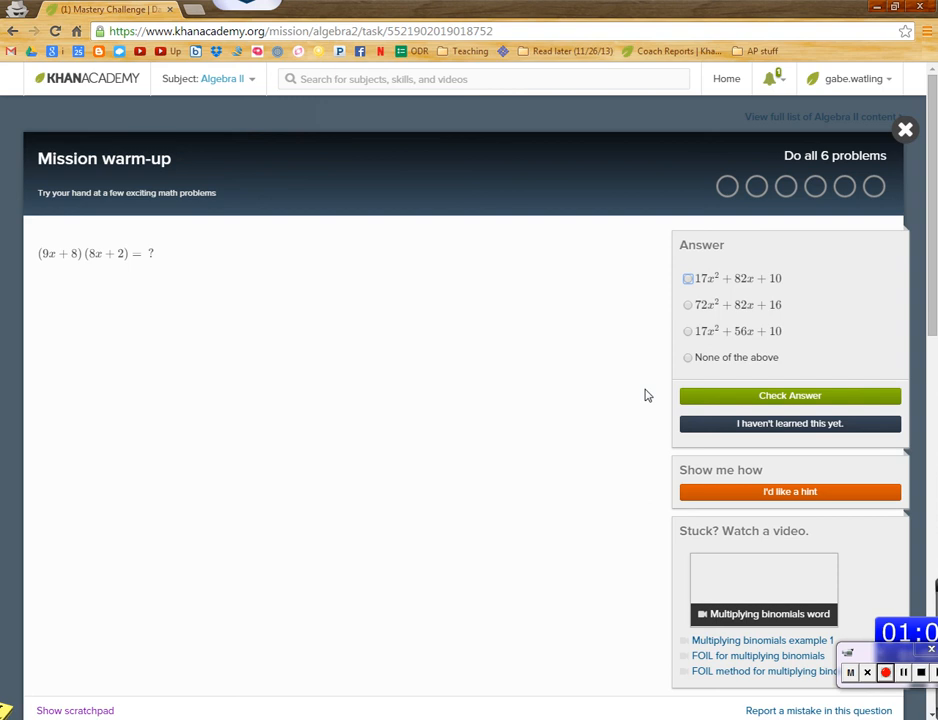
mouse_move(820, 84)
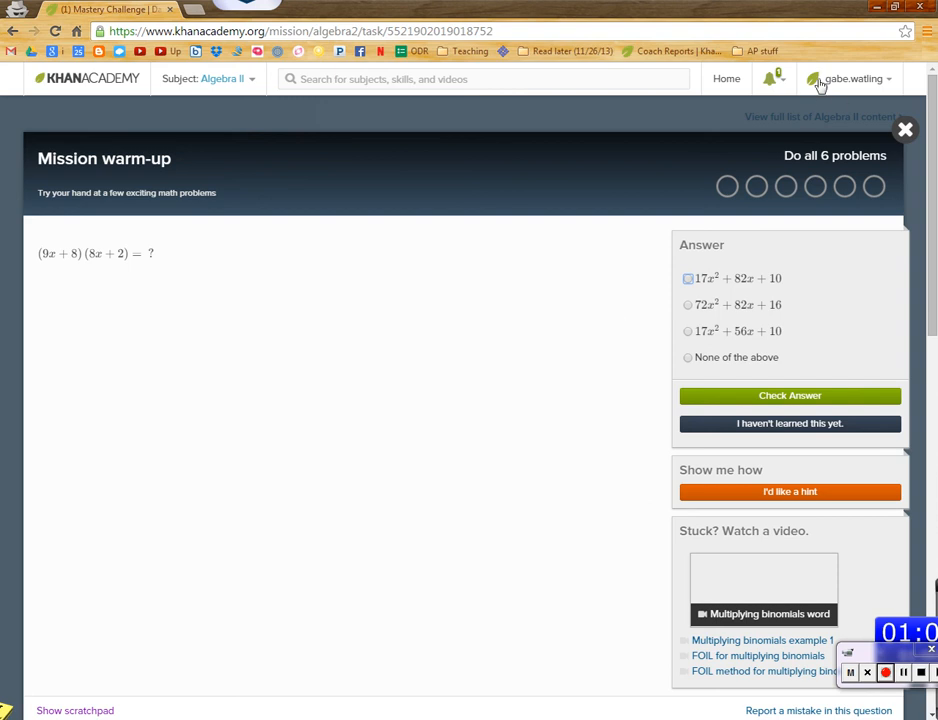
mouse_move(766, 104)
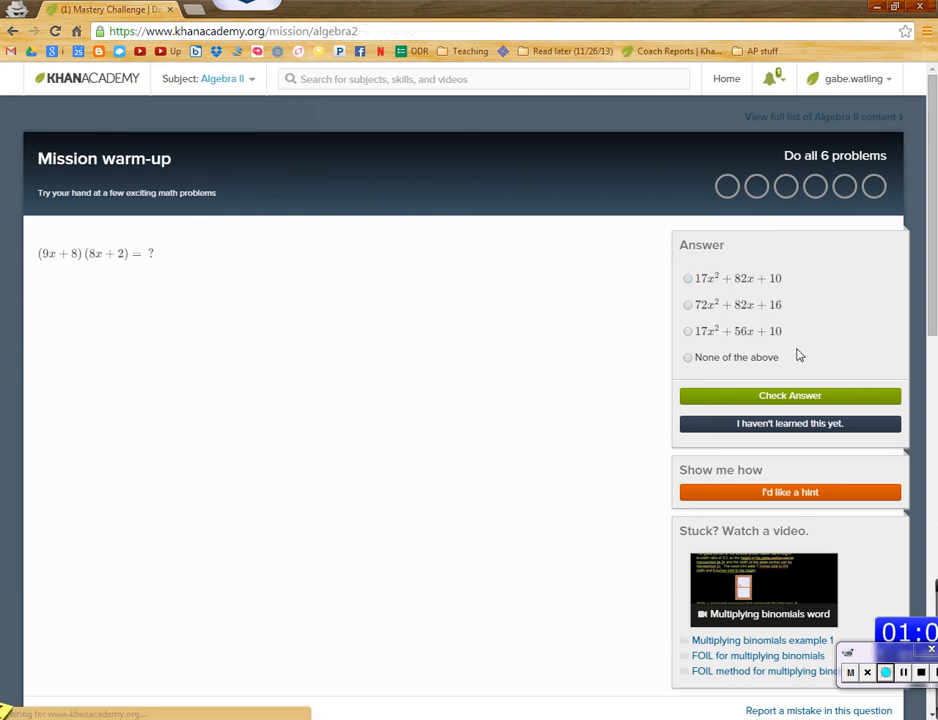
Leave the warm-up for the Algebra II mission dashboard at 0% progress
click(12, 32)
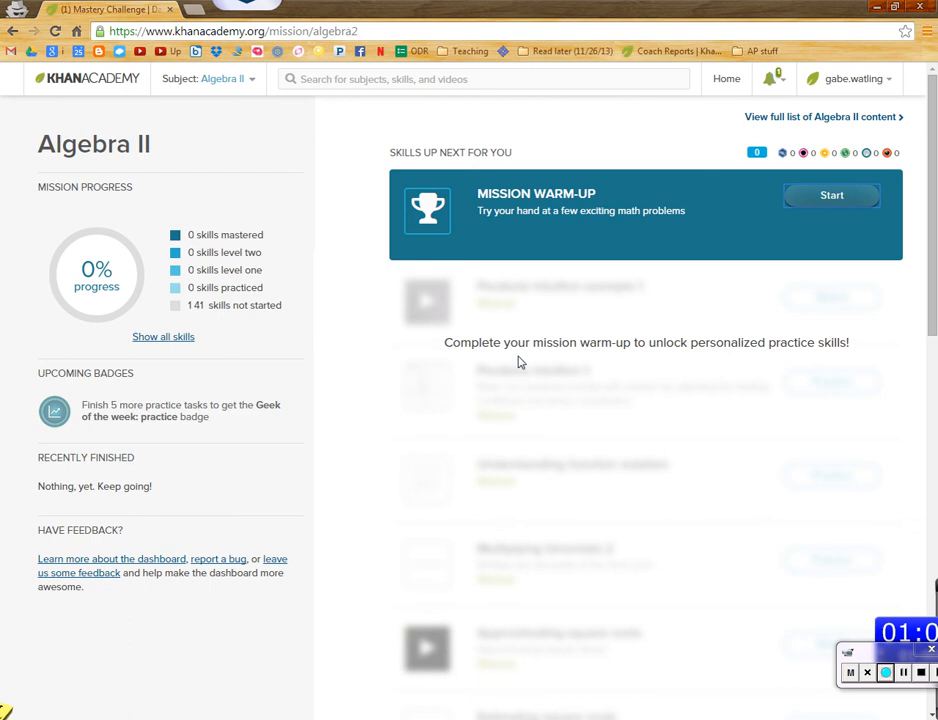
mouse_move(512, 350)
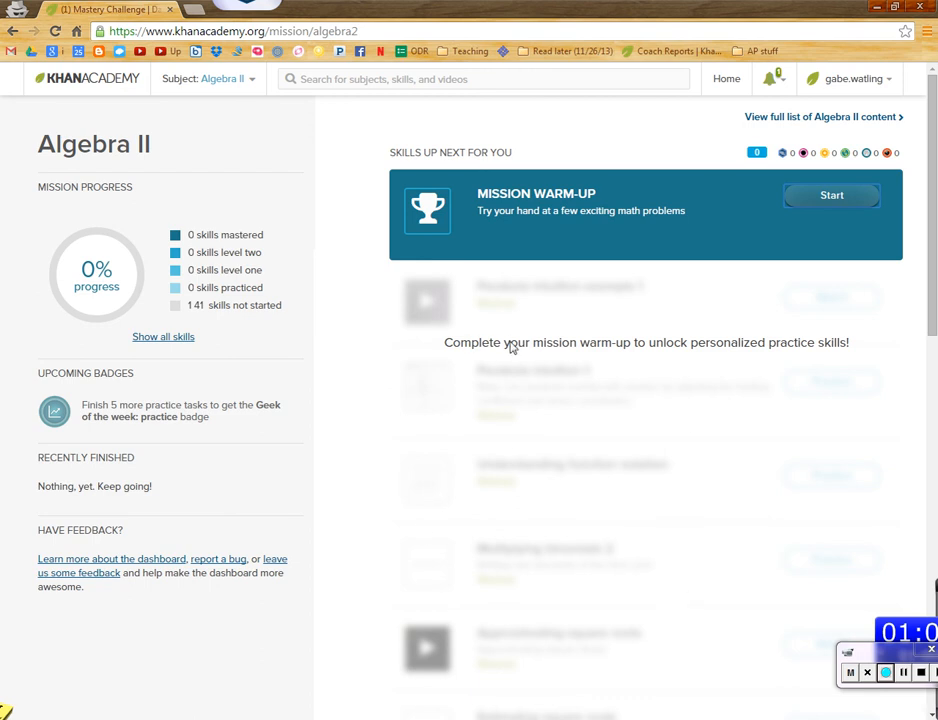
mouse_move(588, 404)
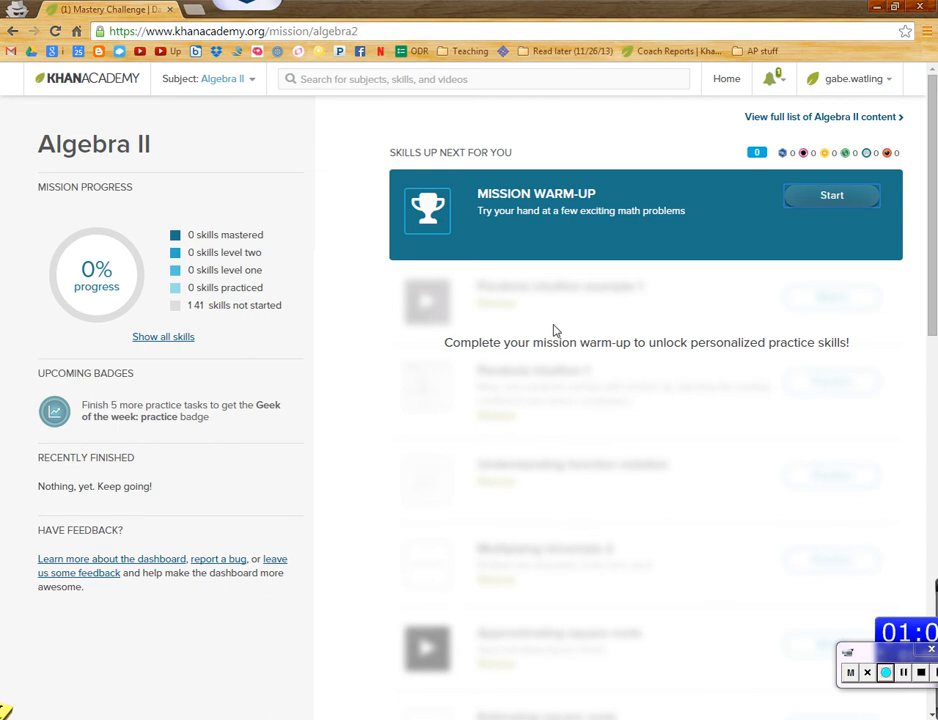
mouse_move(544, 312)
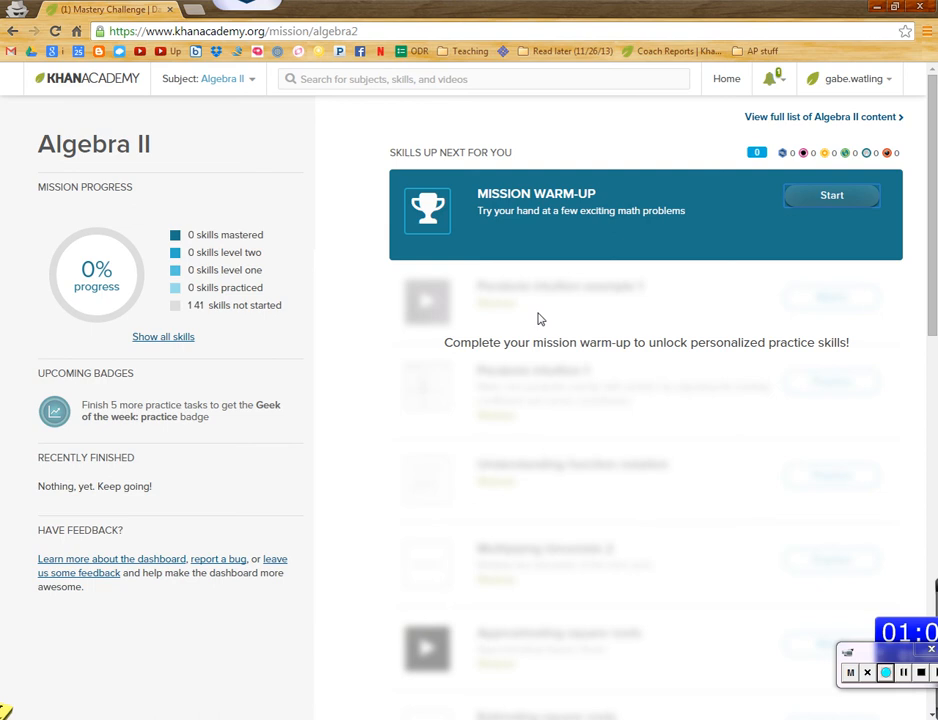
Start the Mission Warm-up again from the dashboard banner
click(832, 196)
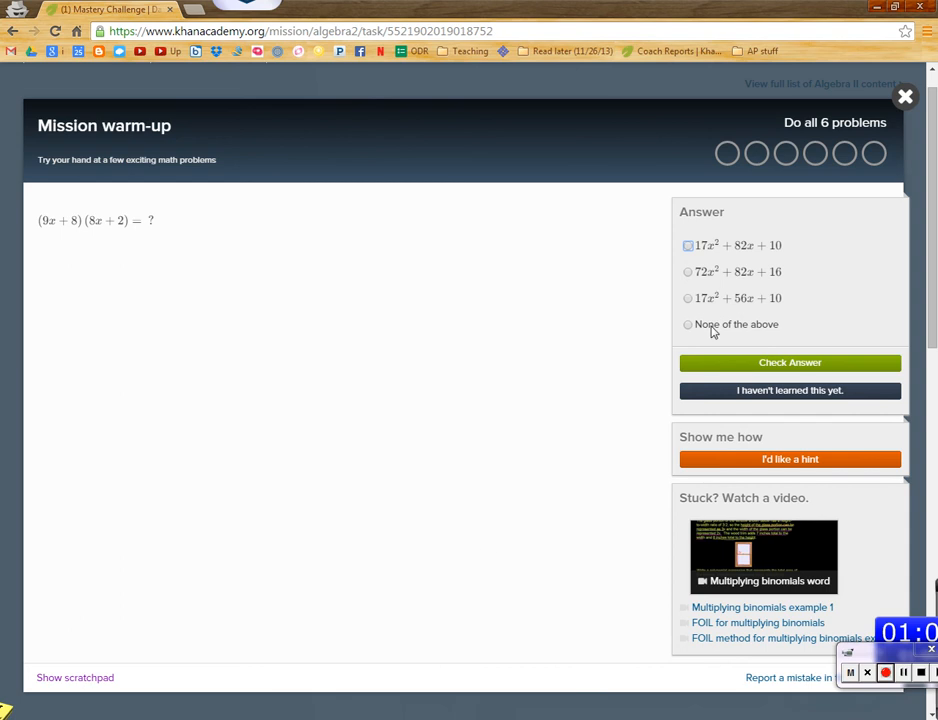
mouse_move(548, 400)
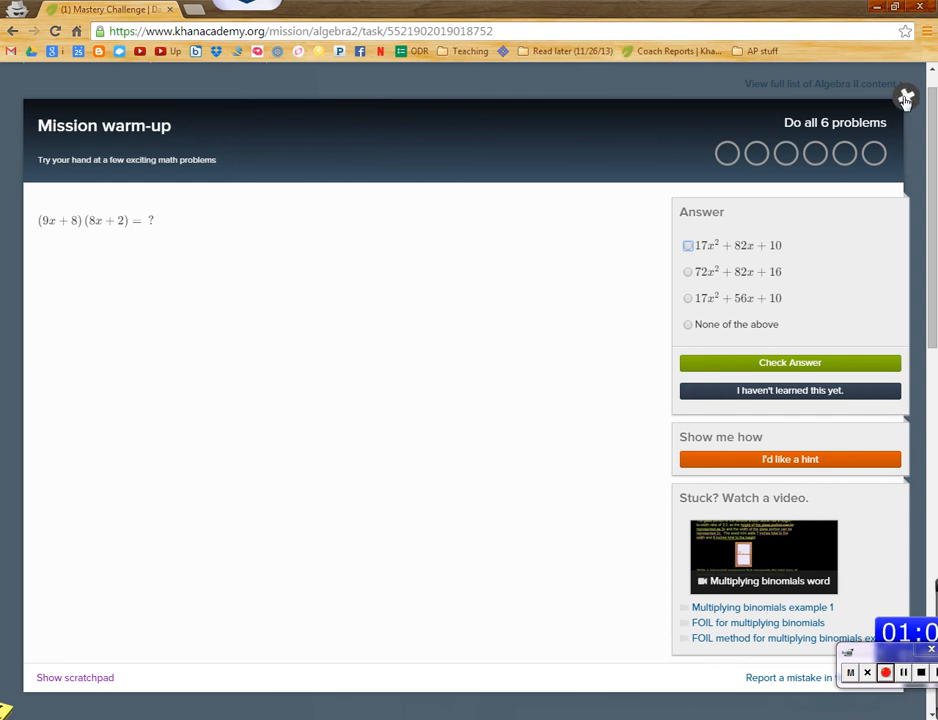
Close the warm-up overlay and return to the Algebra II dashboard
click(904, 96)
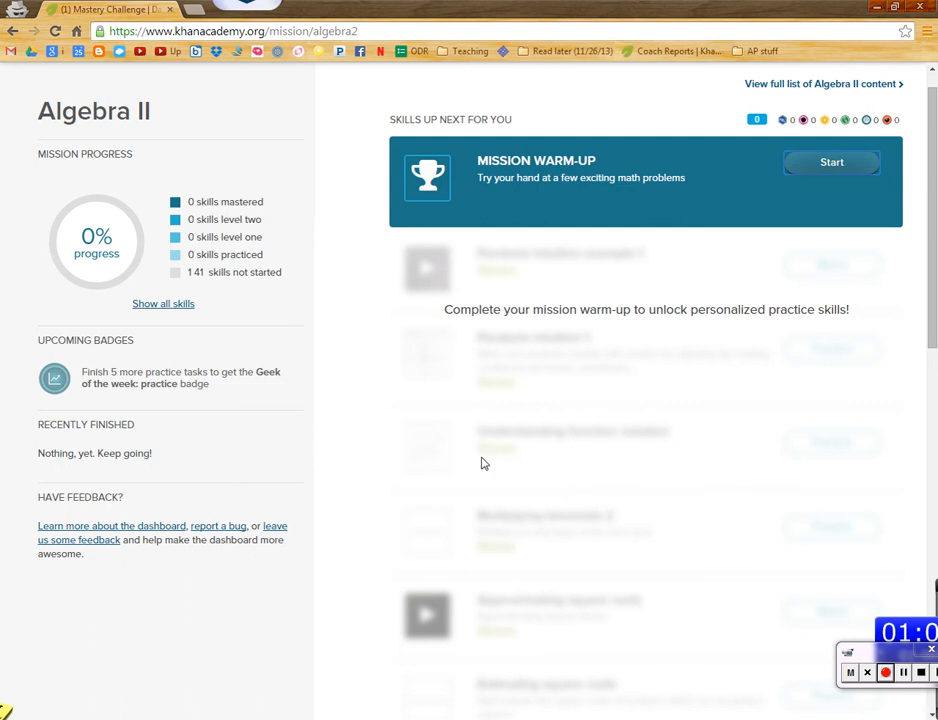
mouse_move(754, 270)
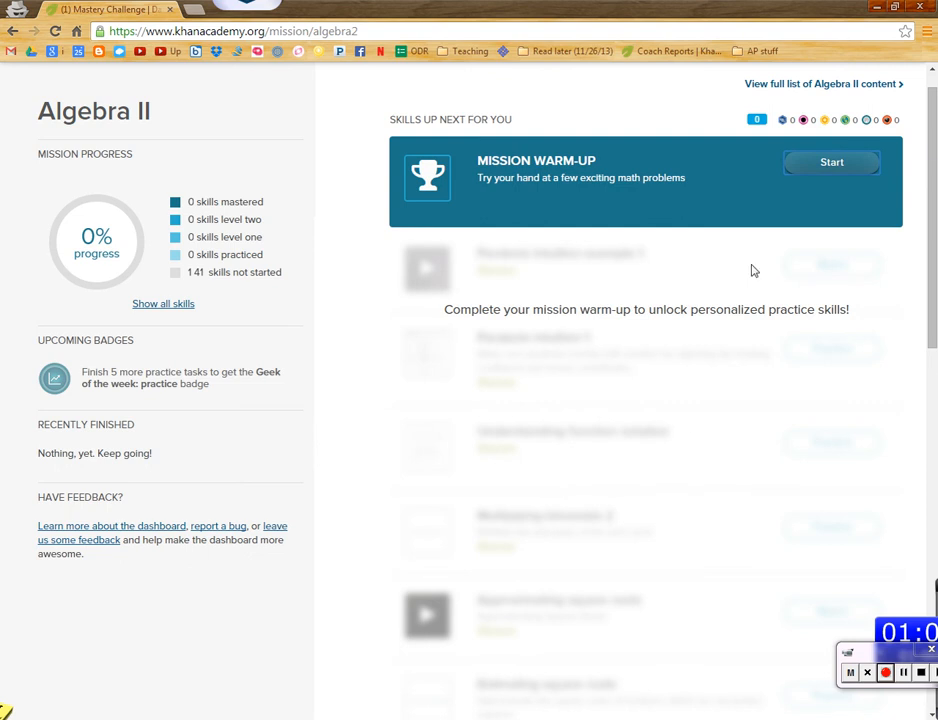
mouse_move(538, 300)
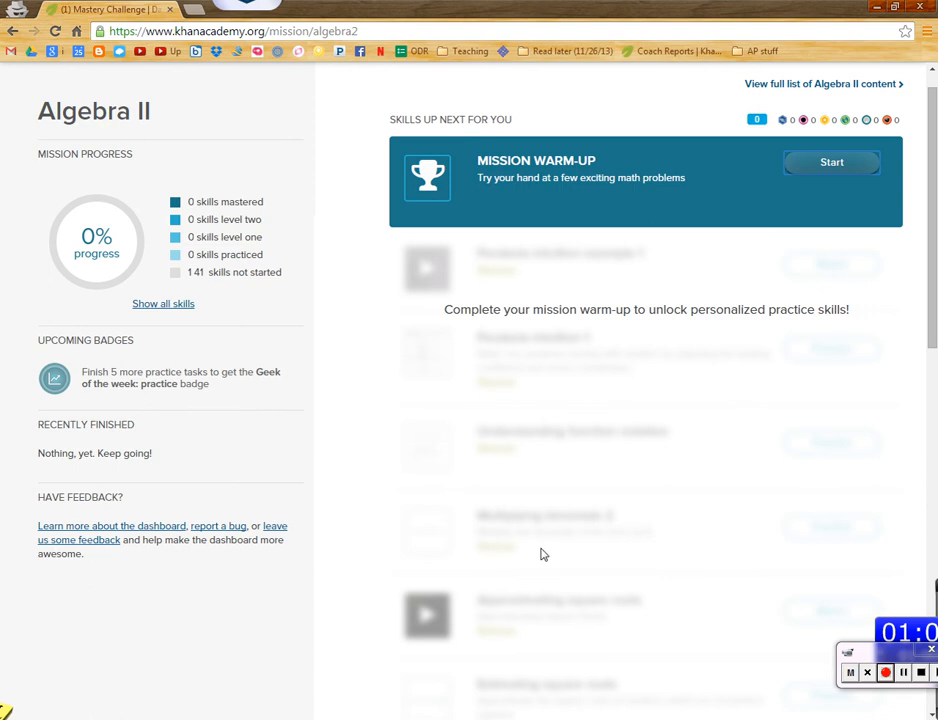
mouse_move(476, 494)
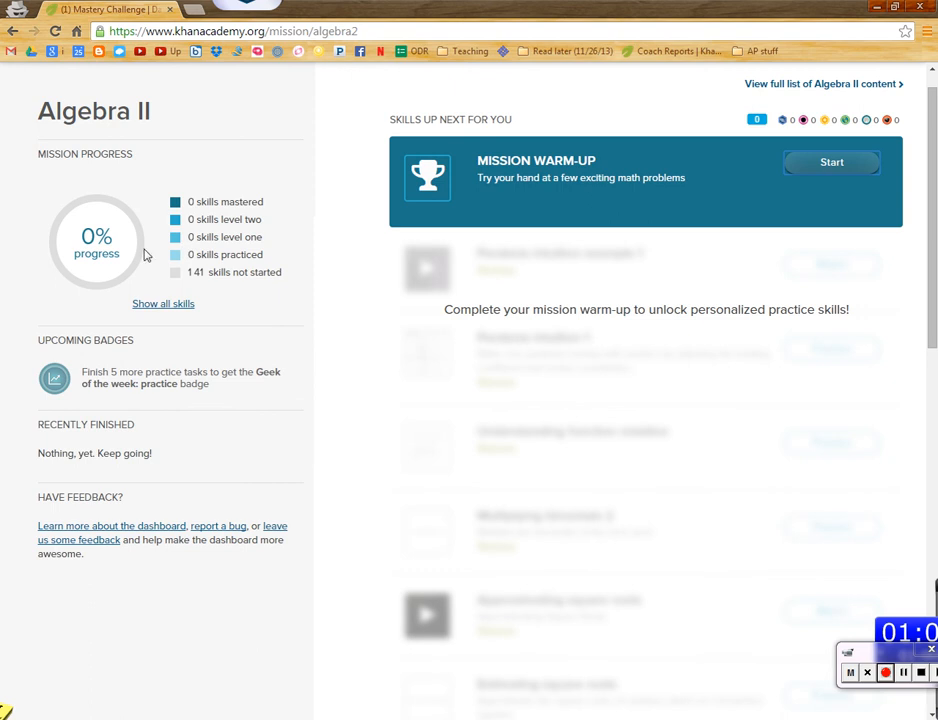
Show all Algebra II skills, from Mission Foundations to Matrices, and preview finding inverses
click(164, 304)
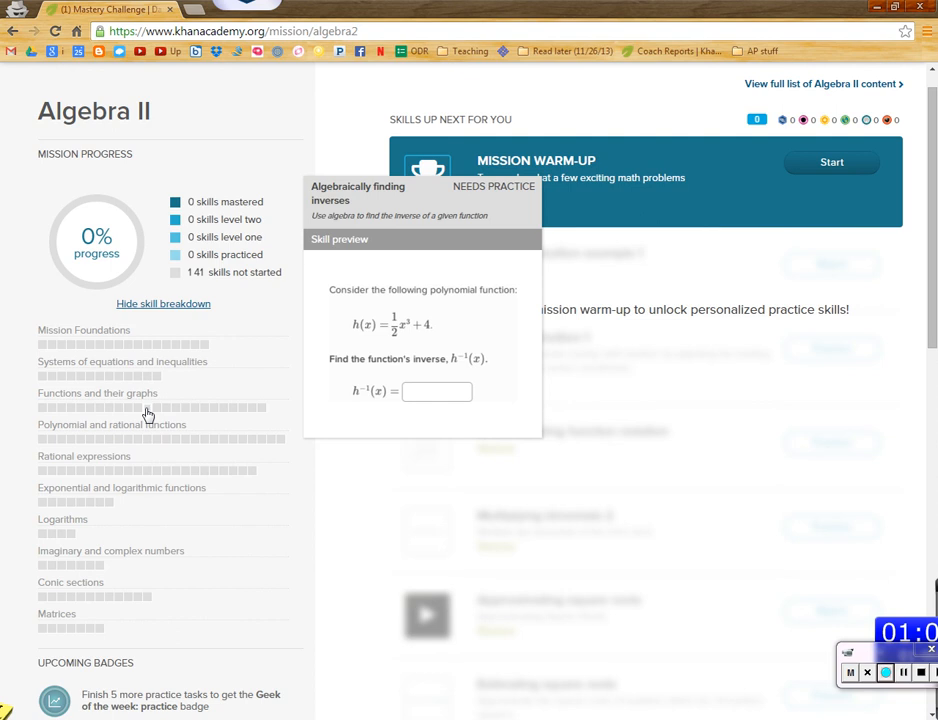
mouse_move(148, 418)
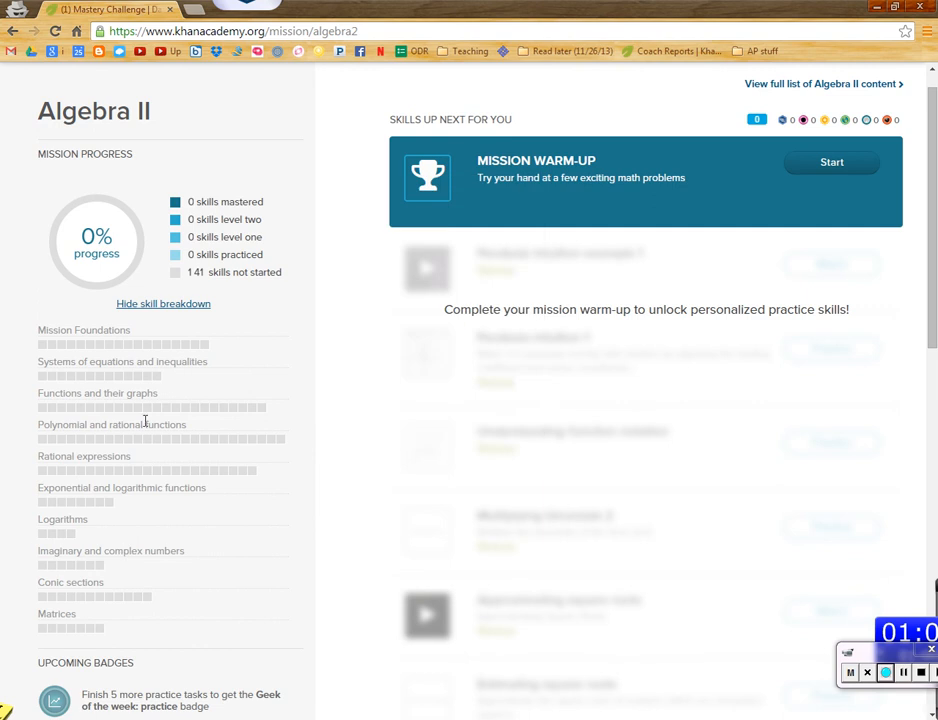
mouse_move(254, 540)
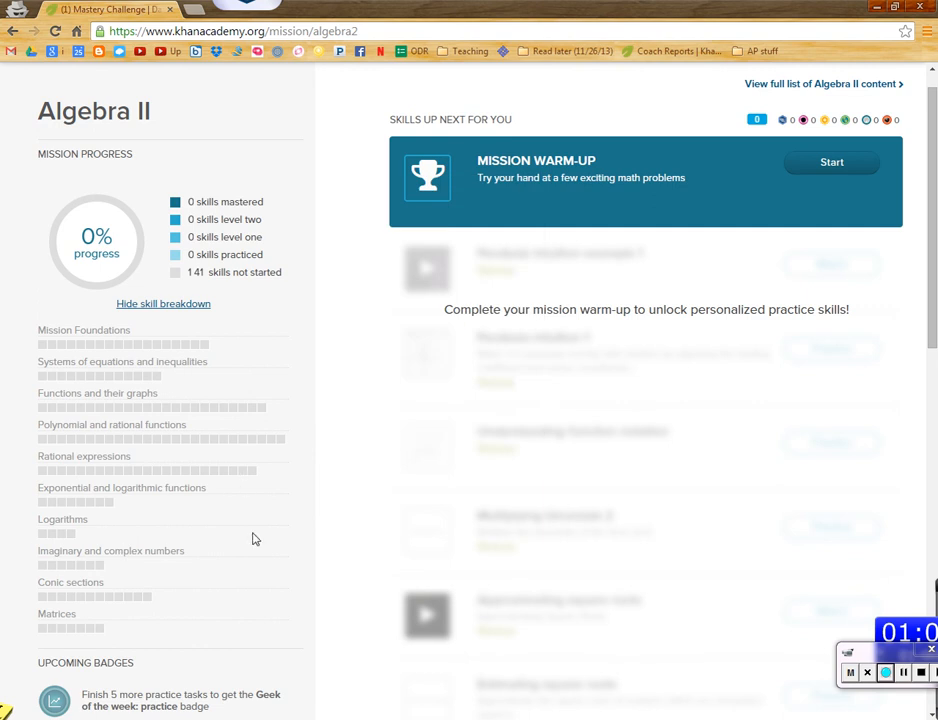
mouse_move(180, 210)
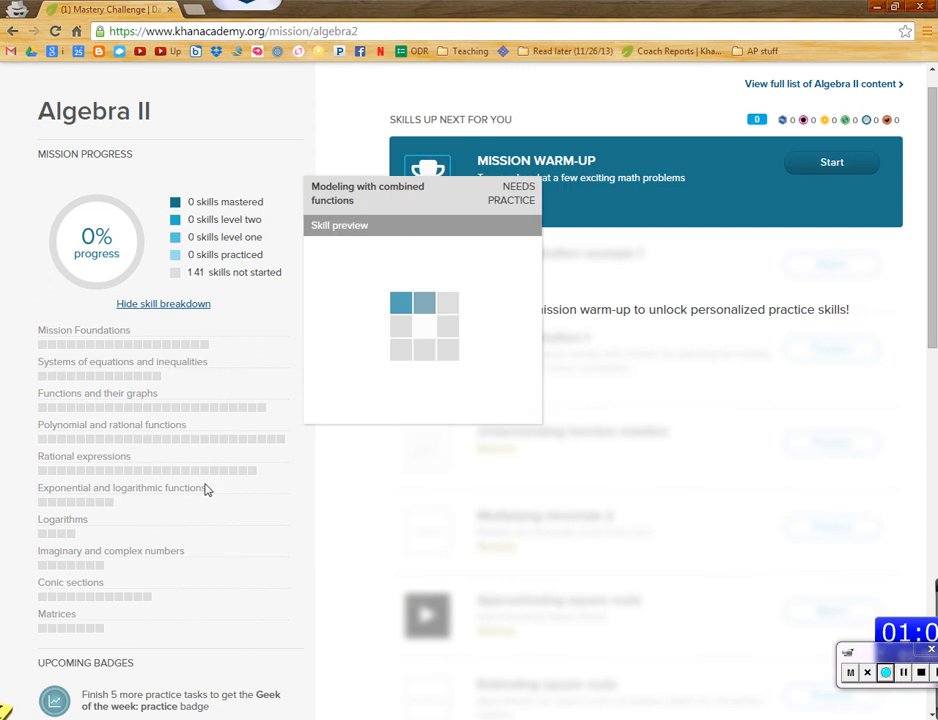
mouse_move(268, 532)
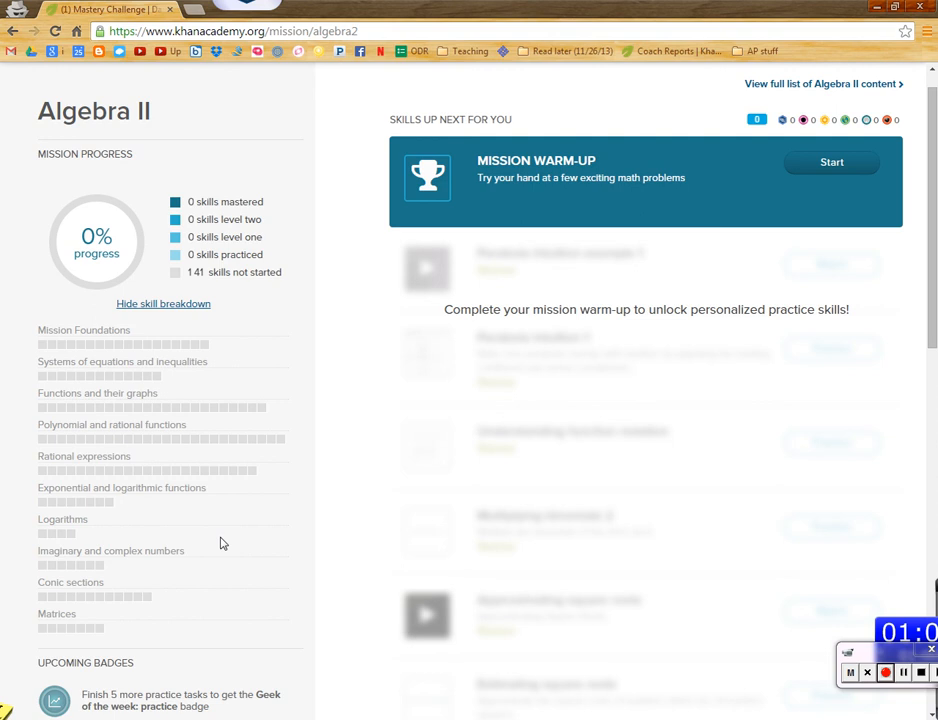
mouse_move(278, 572)
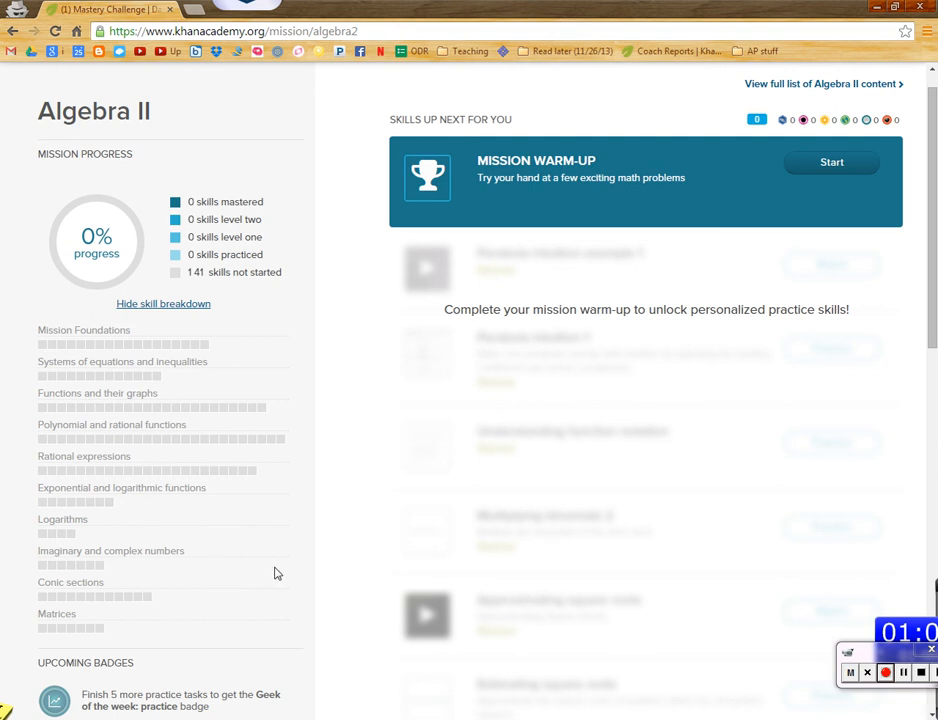
mouse_move(760, 648)
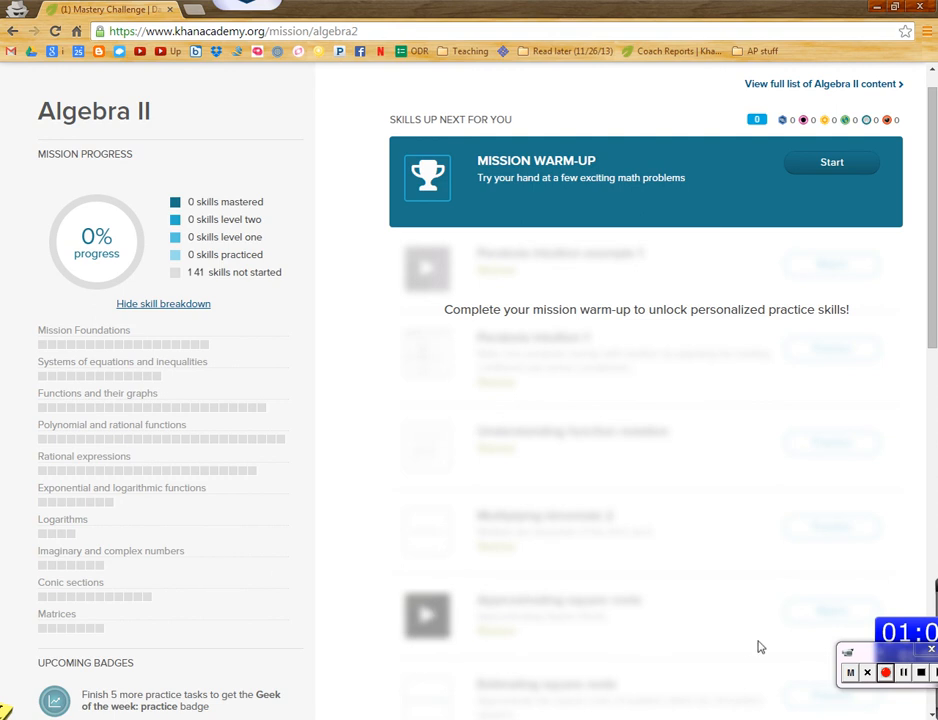
mouse_move(780, 624)
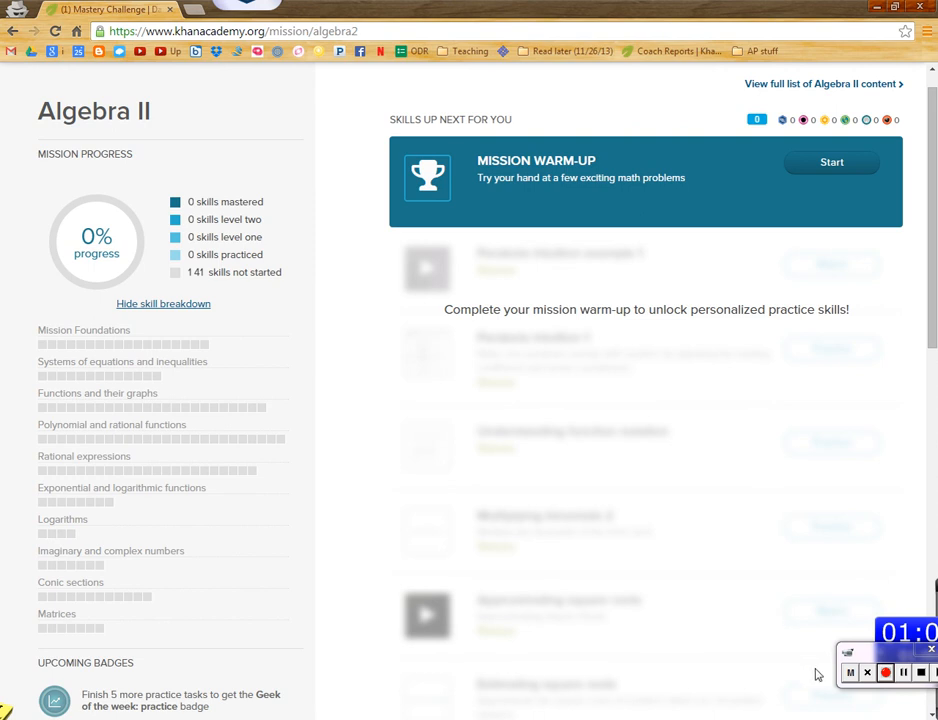
mouse_move(752, 690)
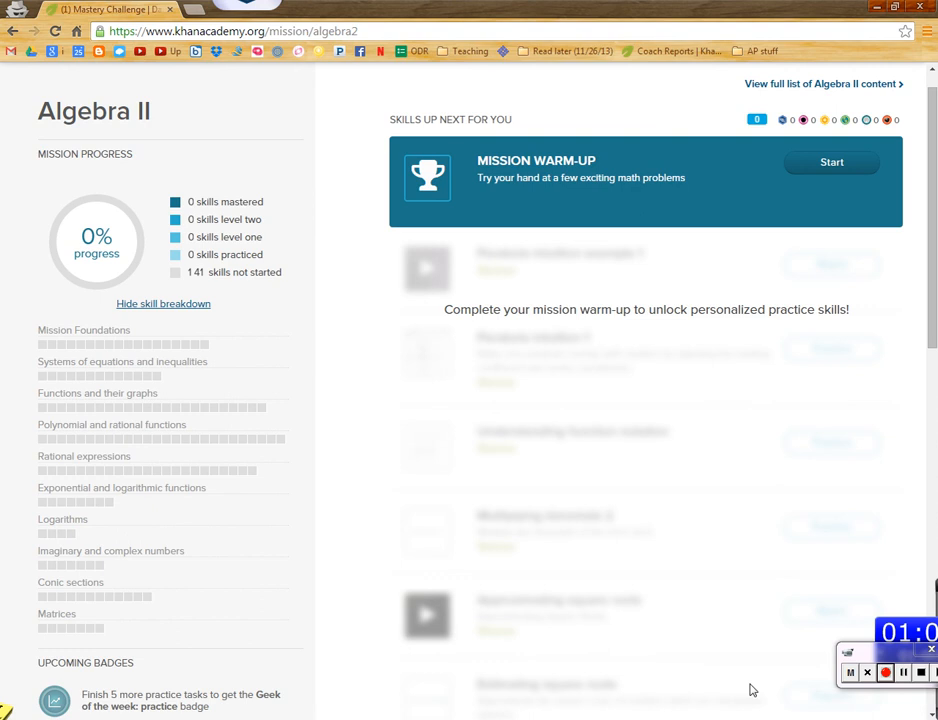